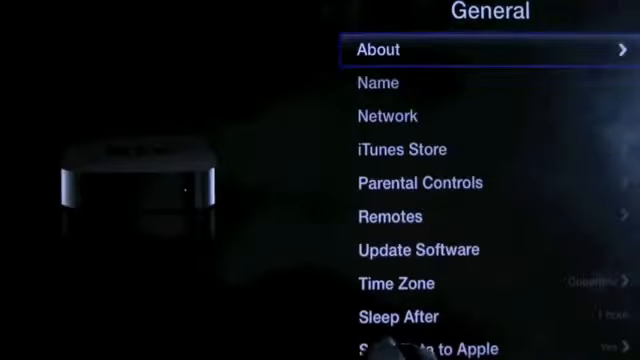
# - Launch Seas0nPass from the desktop and start building a custom IPSW
pyautogui.click(478, 49)
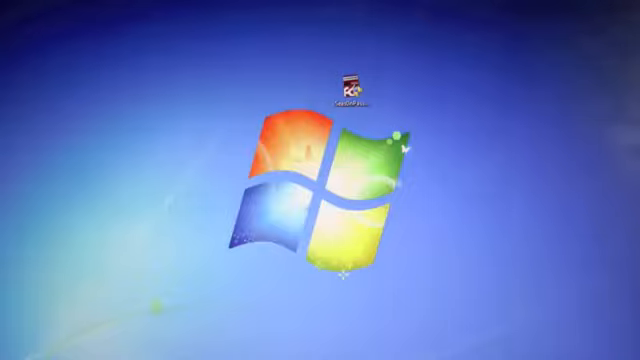
pyautogui.moveTo(395, 92)
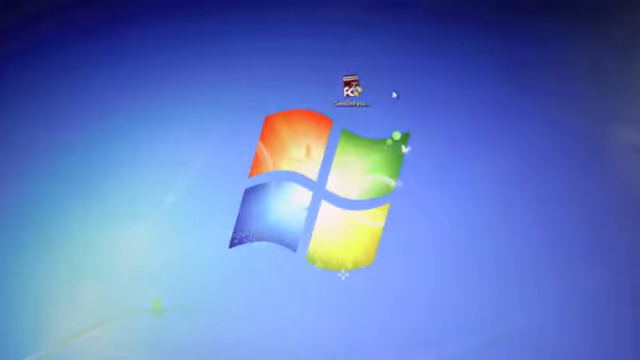
pyautogui.doubleClick(351, 85)
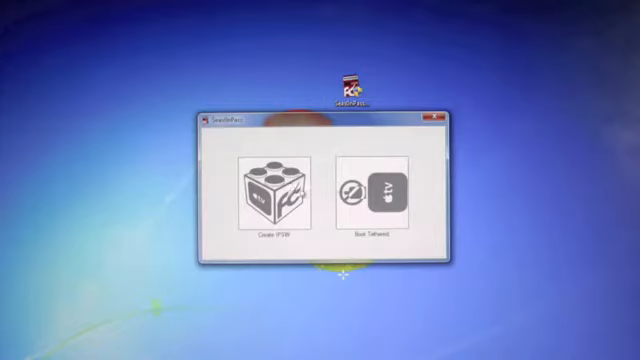
pyautogui.click(267, 191)
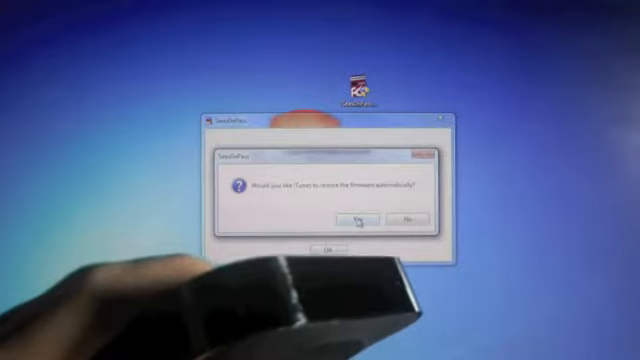
# - Answer Yes so iTunes restores the custom firmware automatically
pyautogui.click(357, 217)
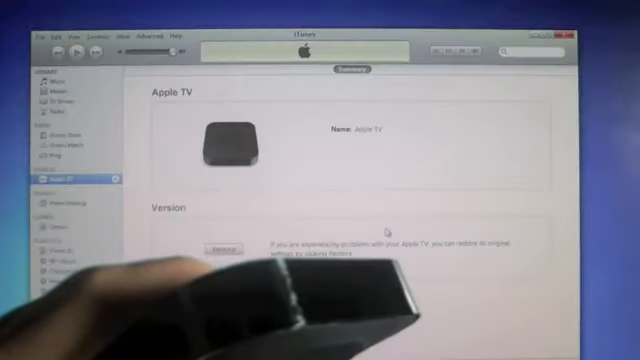